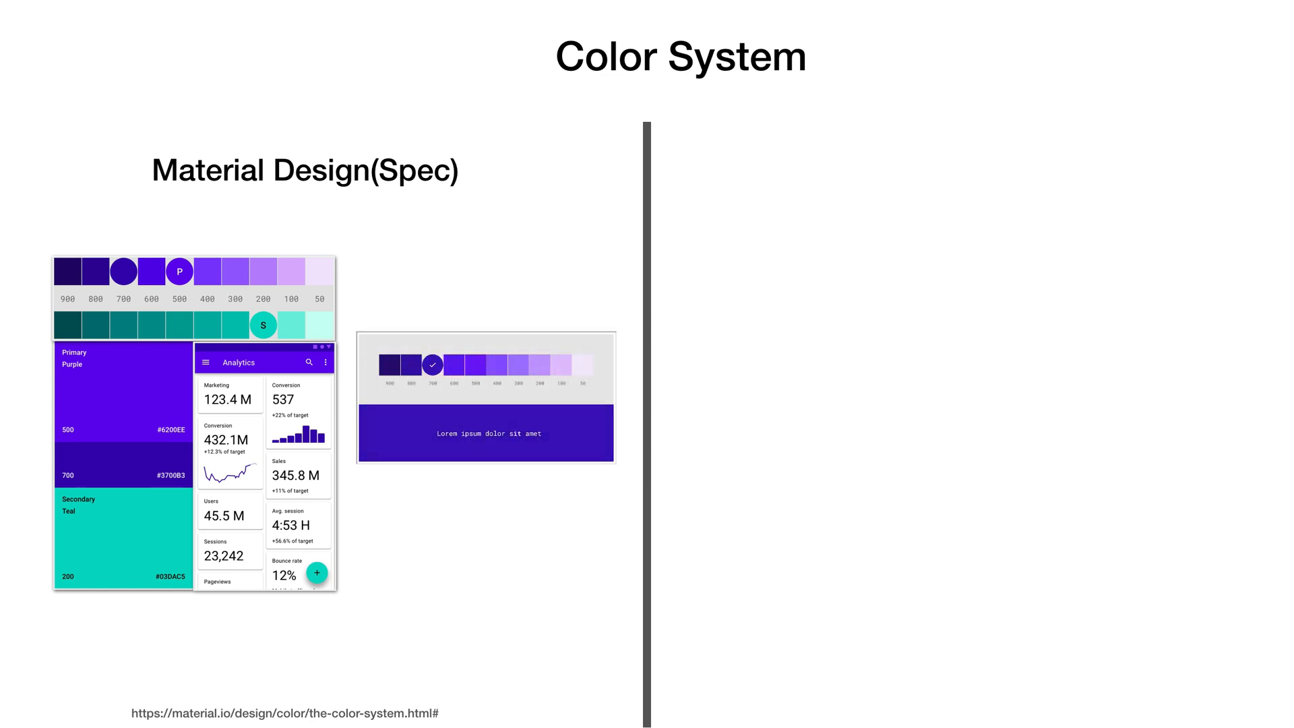
# - Advance the slide build to show the Material-UI color tool beside the spec palette
pyautogui.click(497, 365)
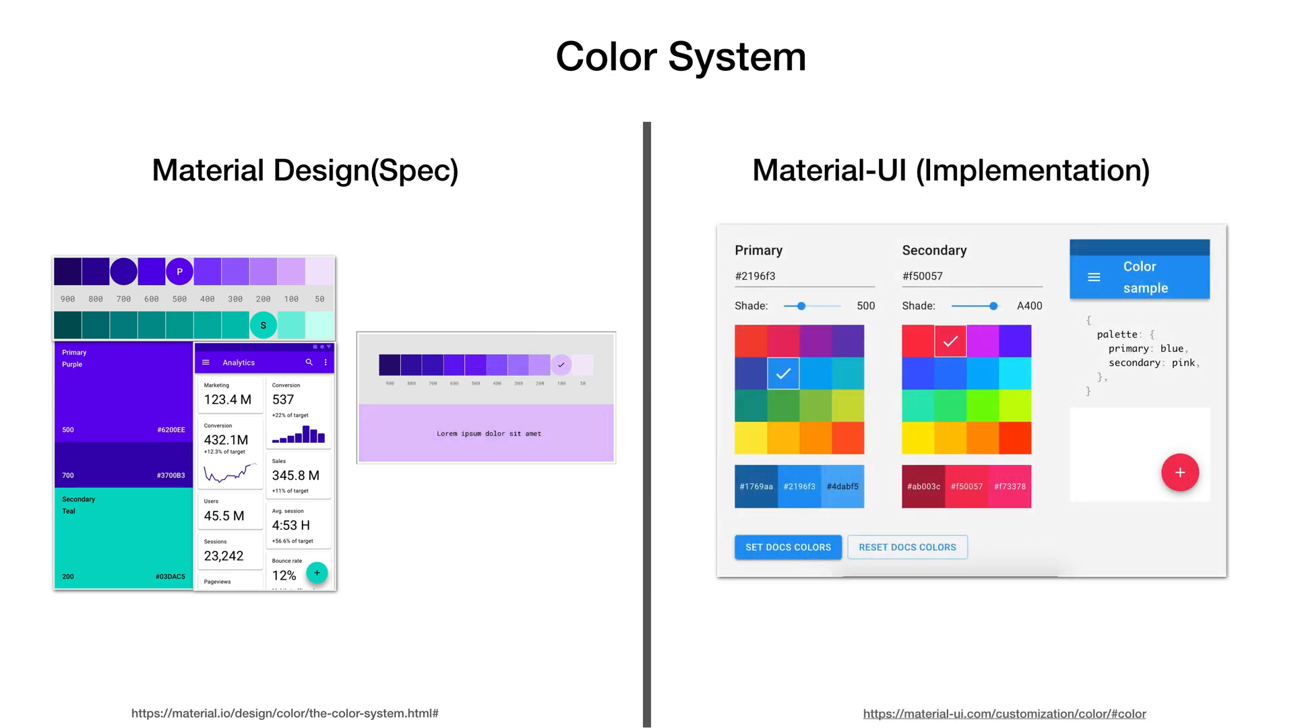
pyautogui.click(411, 365)
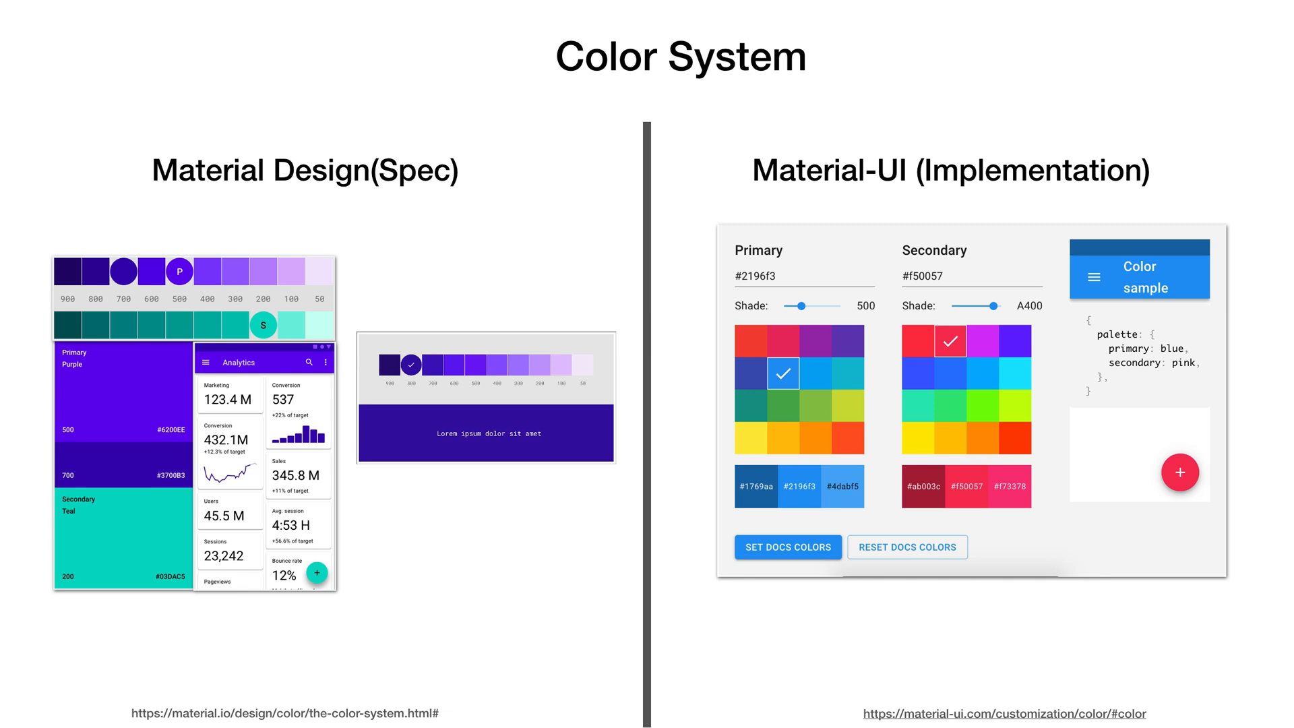